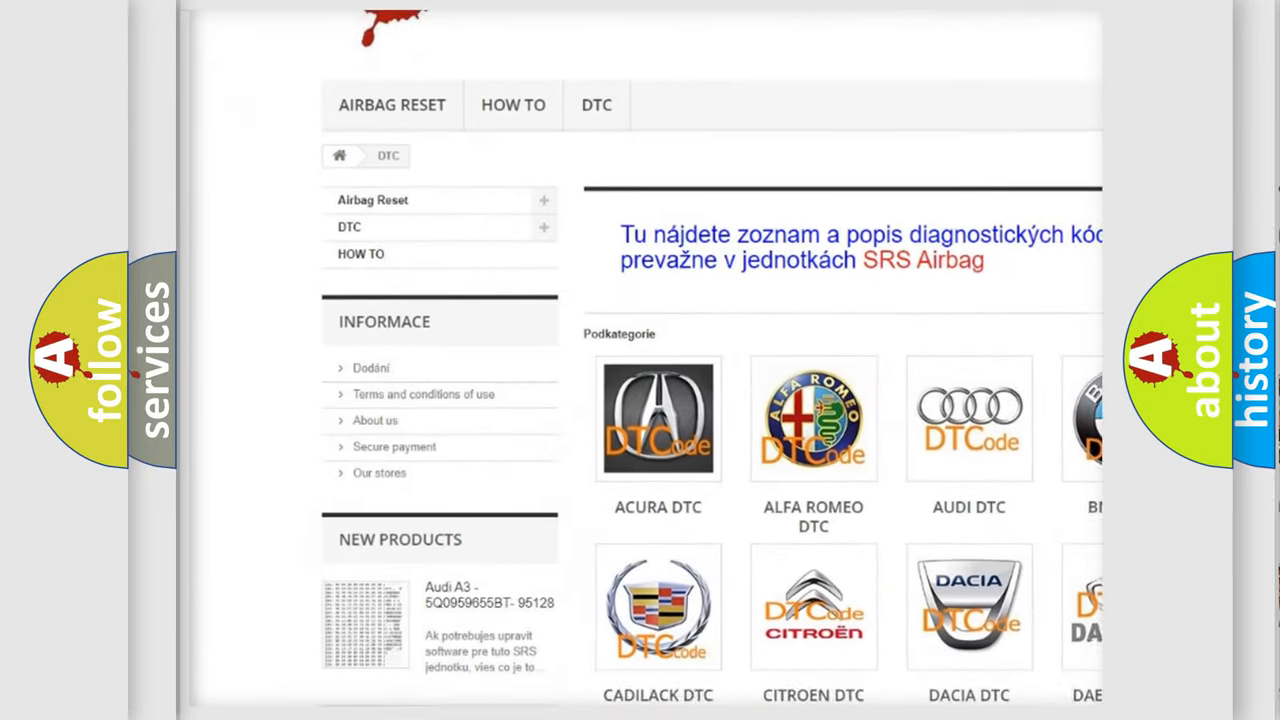
scroll("down", 3)
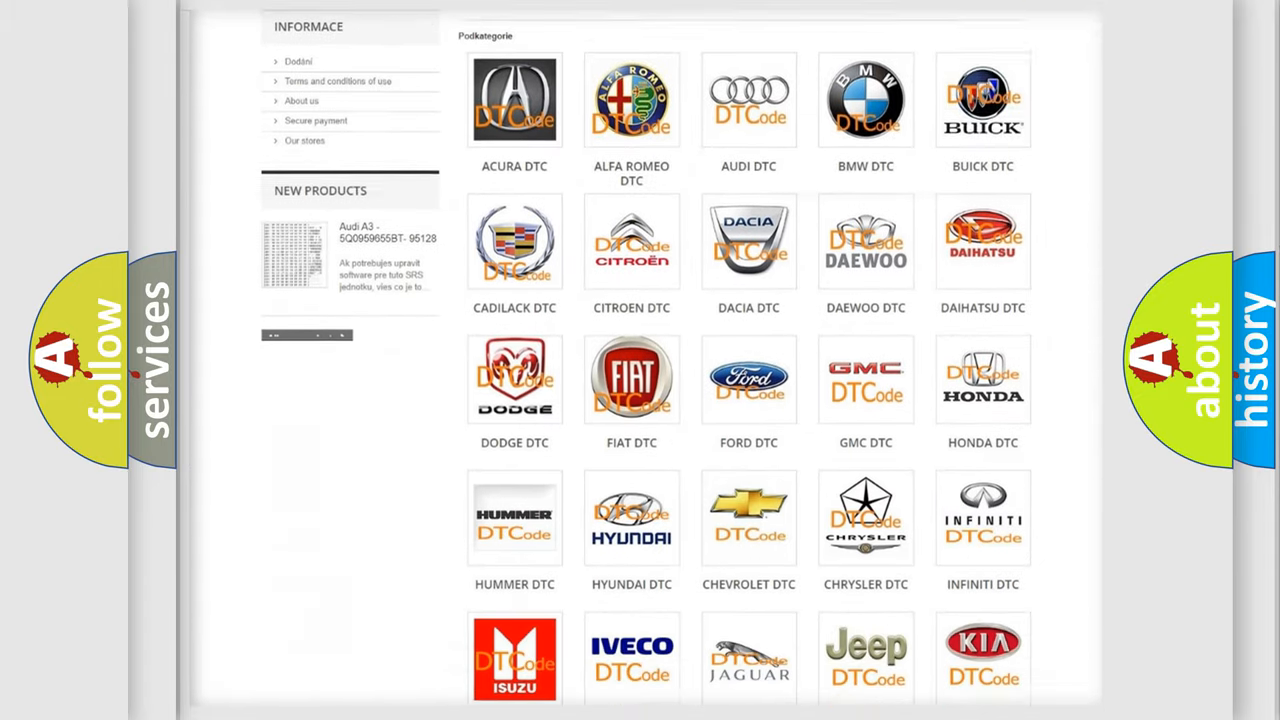
scroll("down", 3)
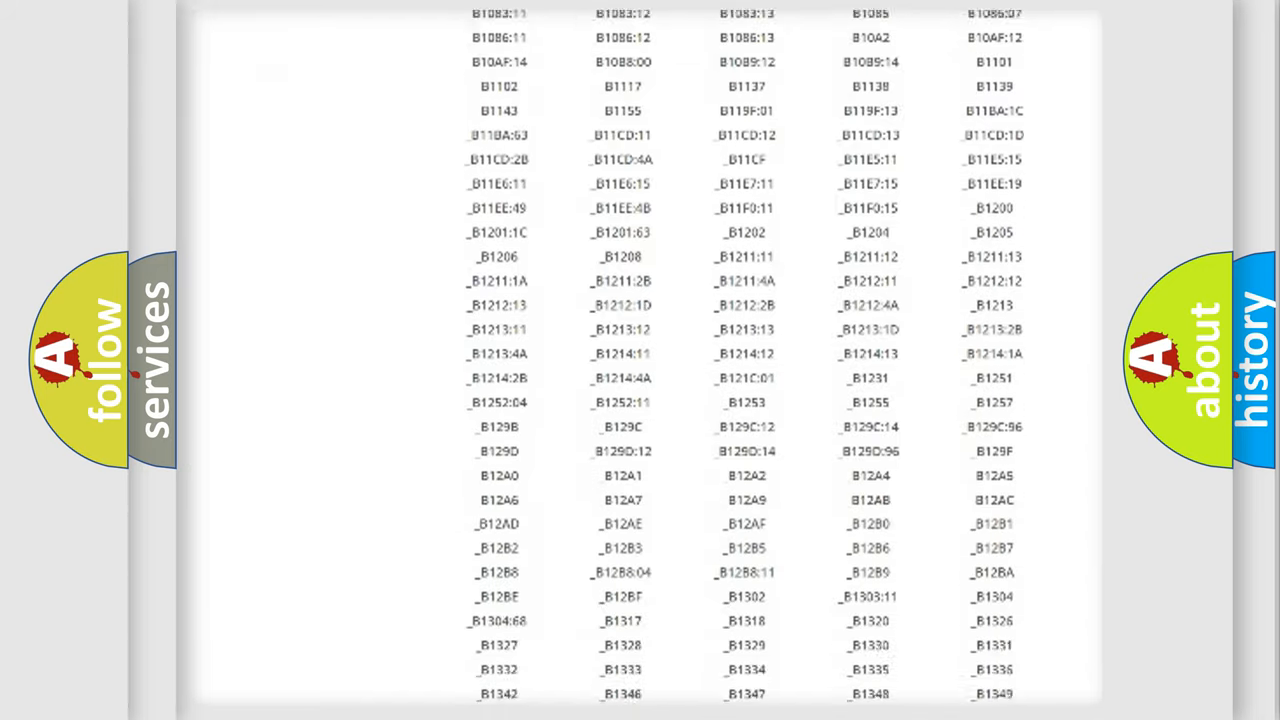
scroll("down", 3)
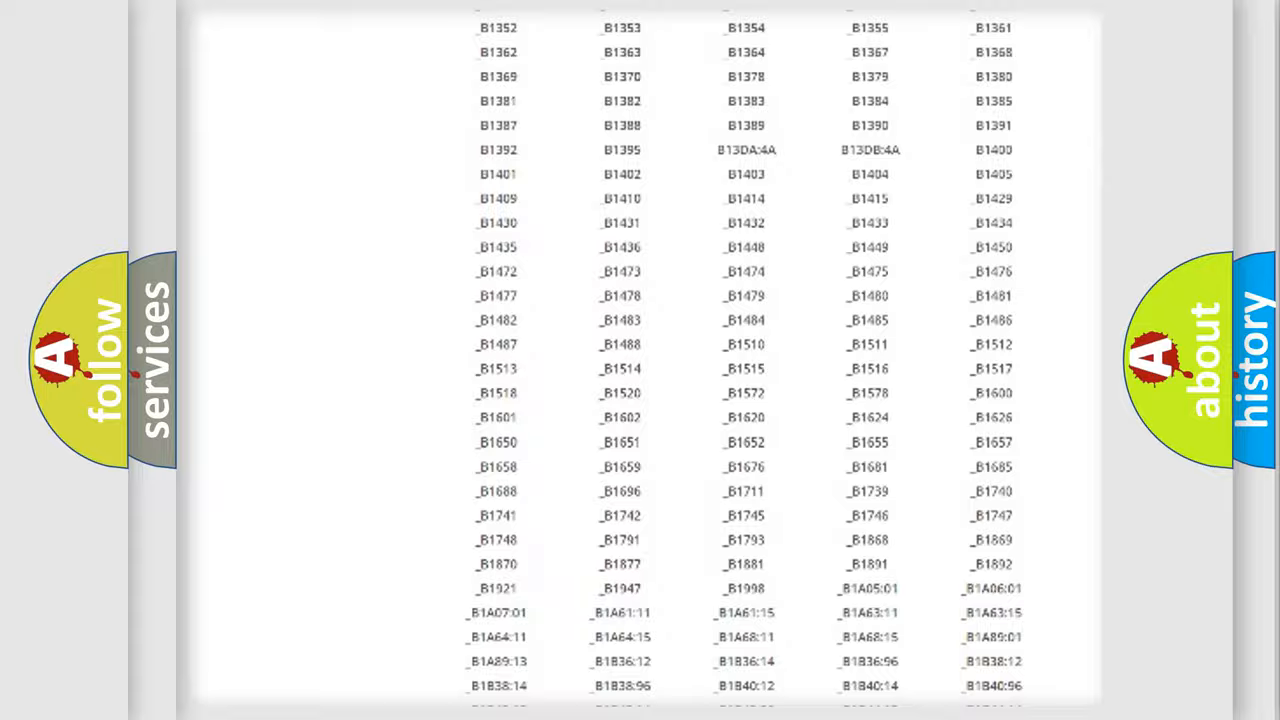